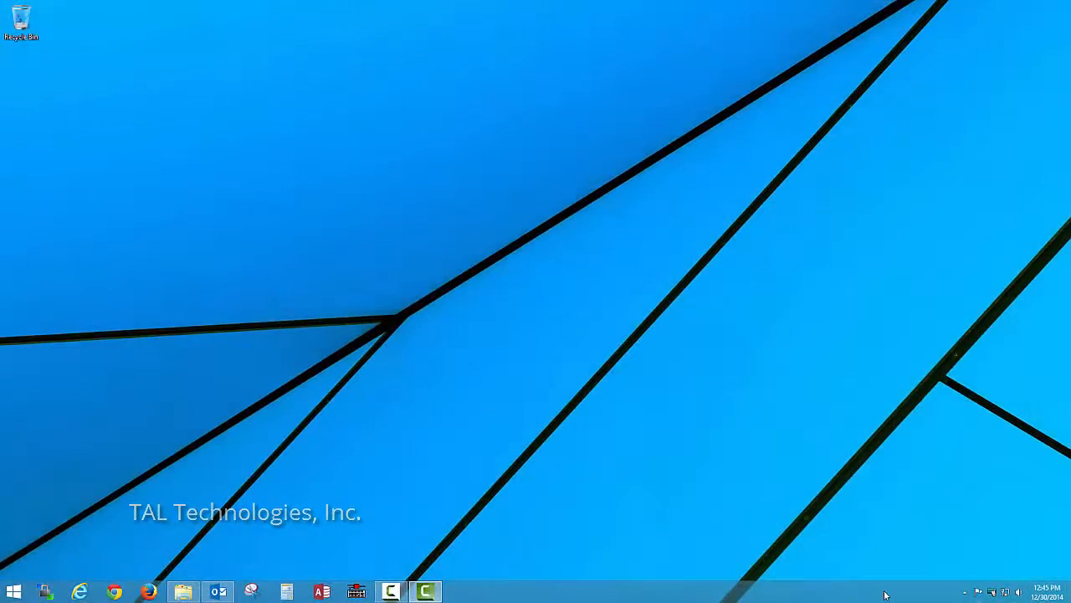
Open File Explorer from the taskbar to browse to C:\Program Files (x86)\SartoWedge.
click(183, 589)
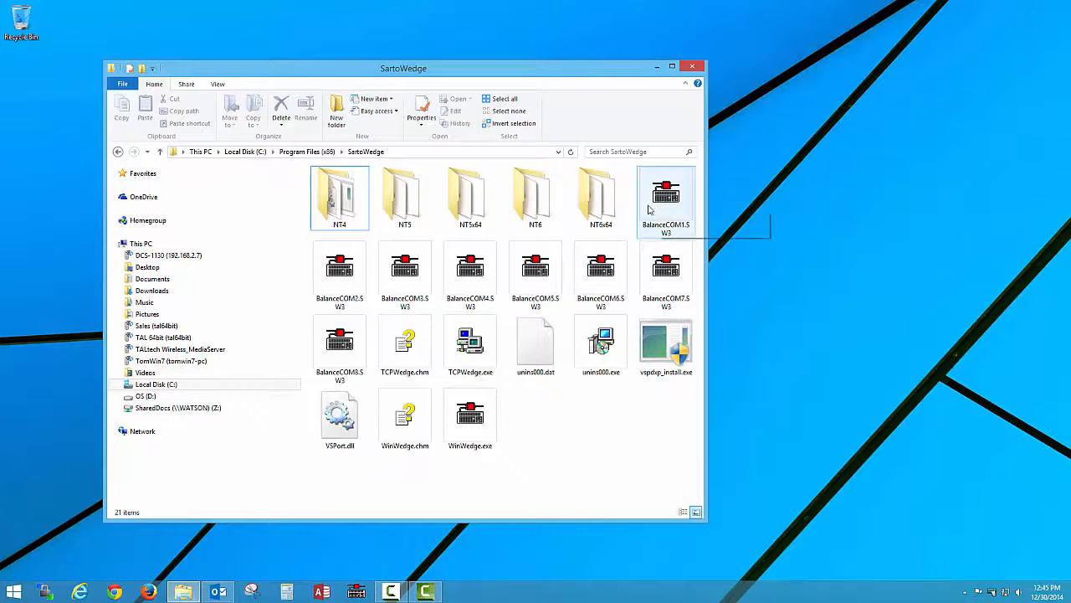
mouse_move(391, 284)
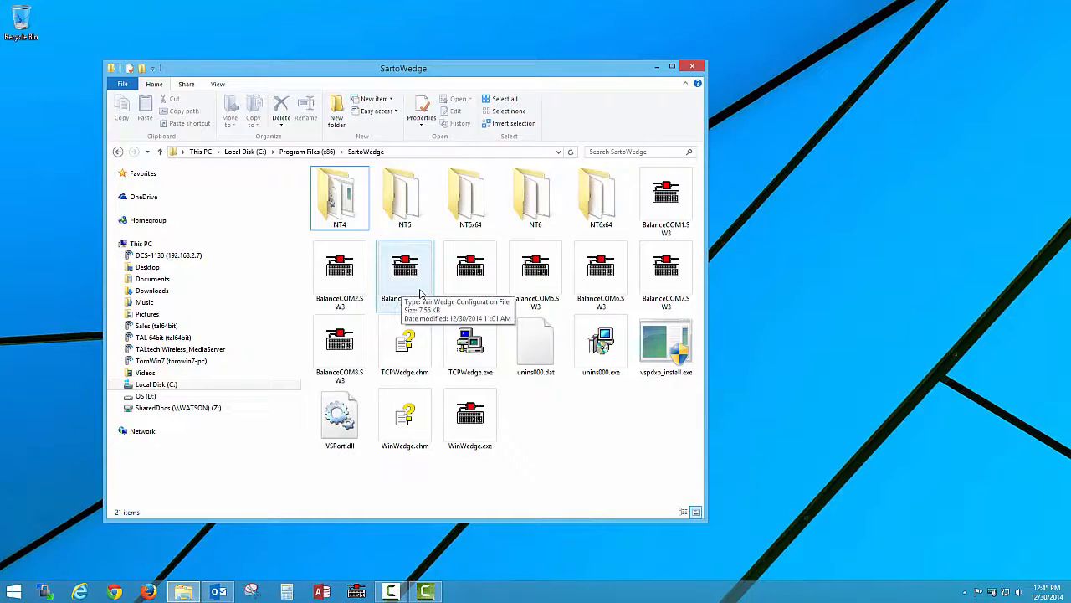
mouse_move(628, 212)
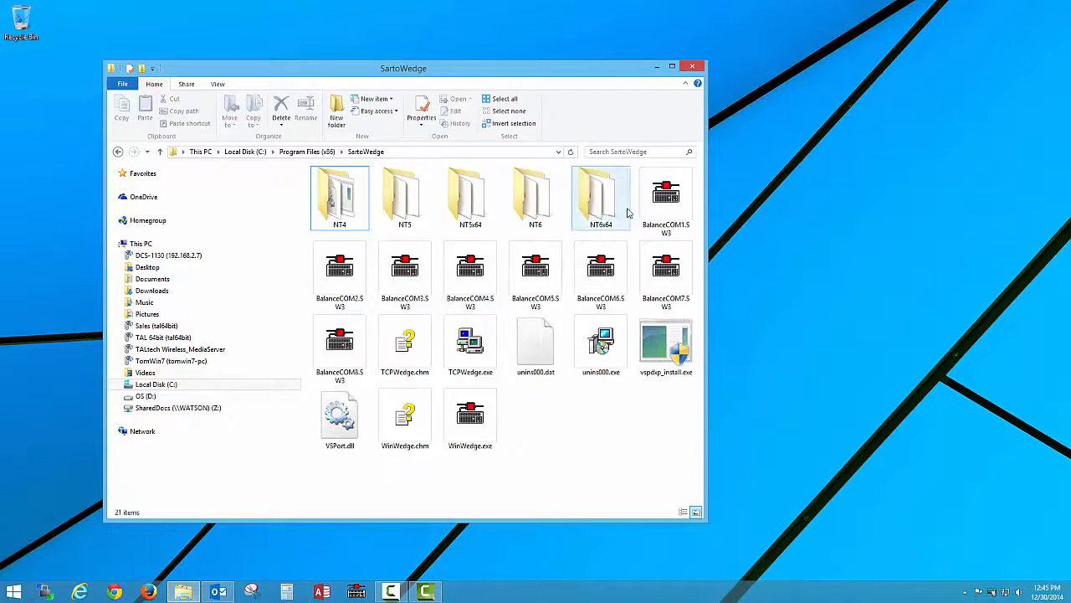
mouse_move(665, 197)
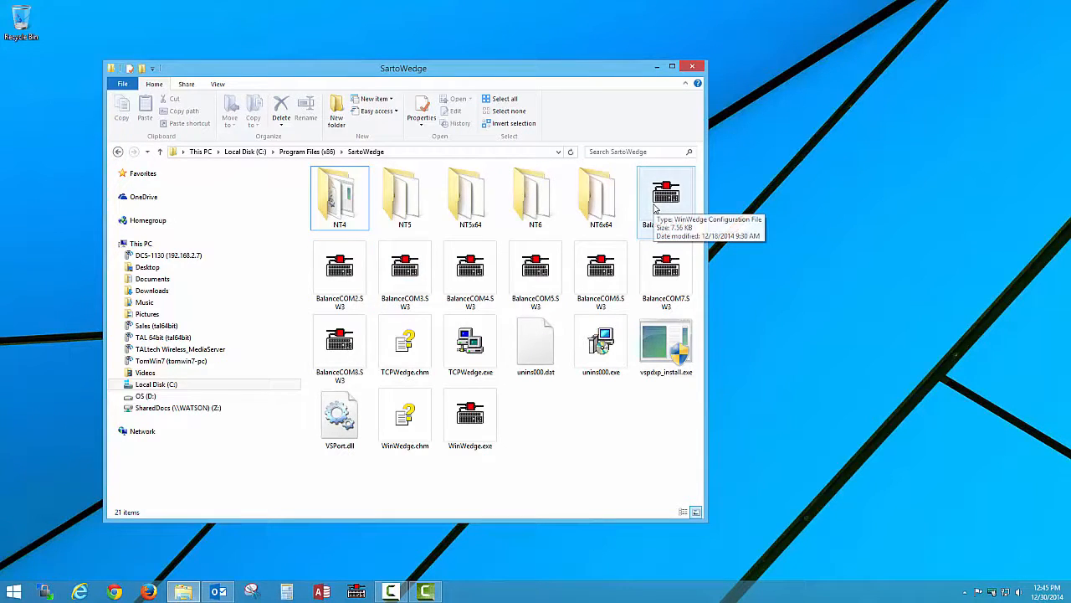
mouse_move(340, 268)
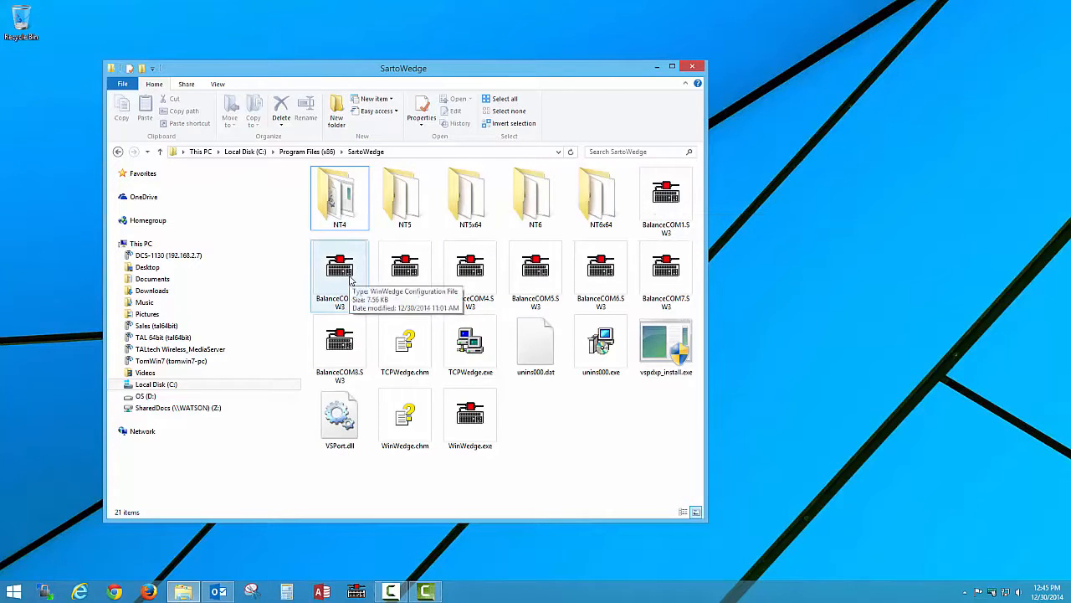
mouse_move(647, 448)
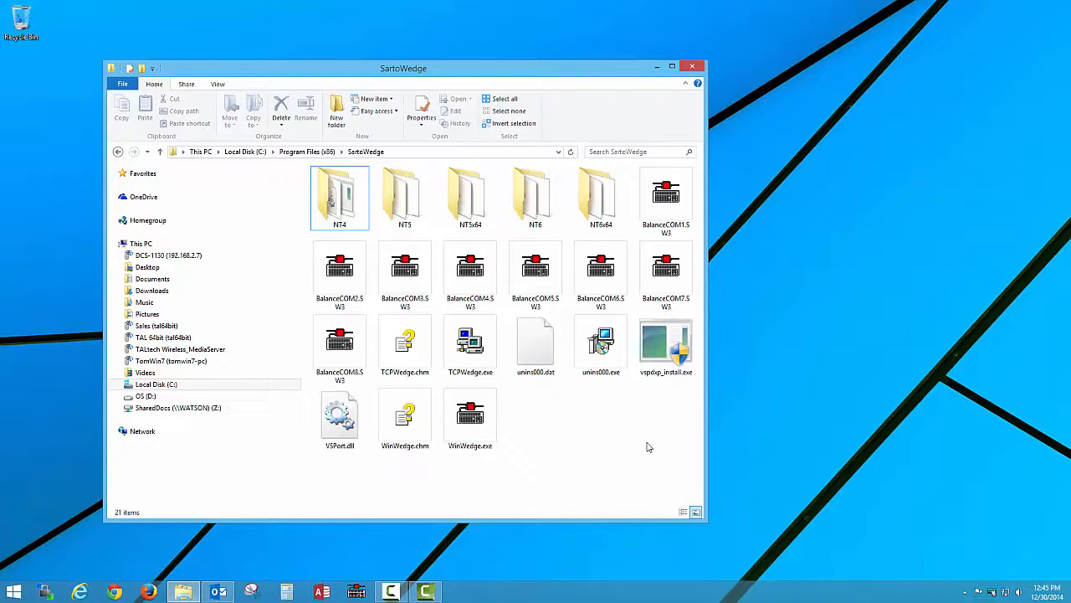
mouse_move(649, 442)
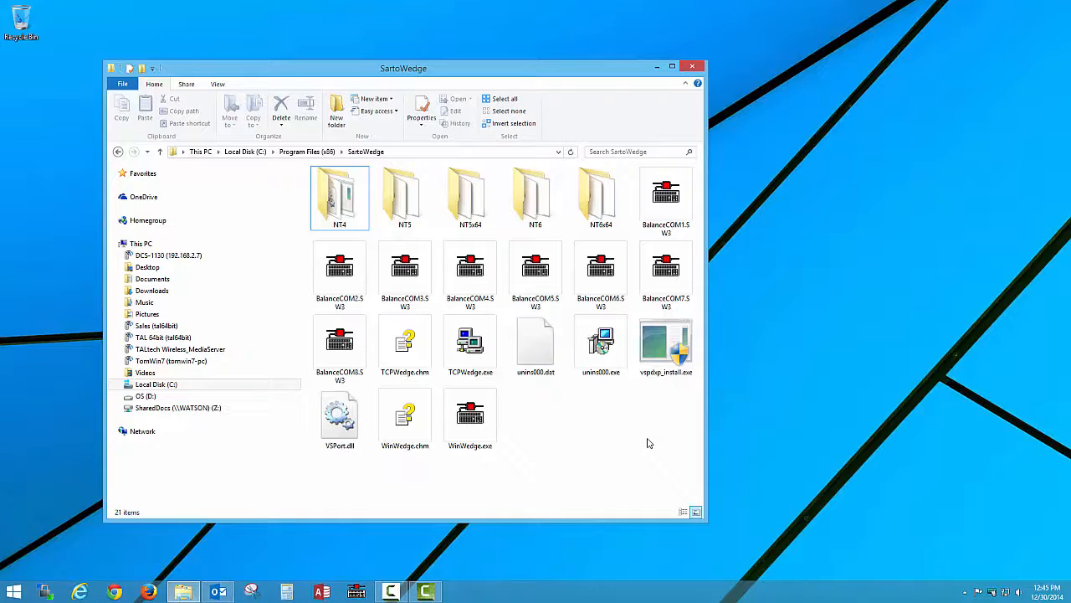
mouse_move(649, 440)
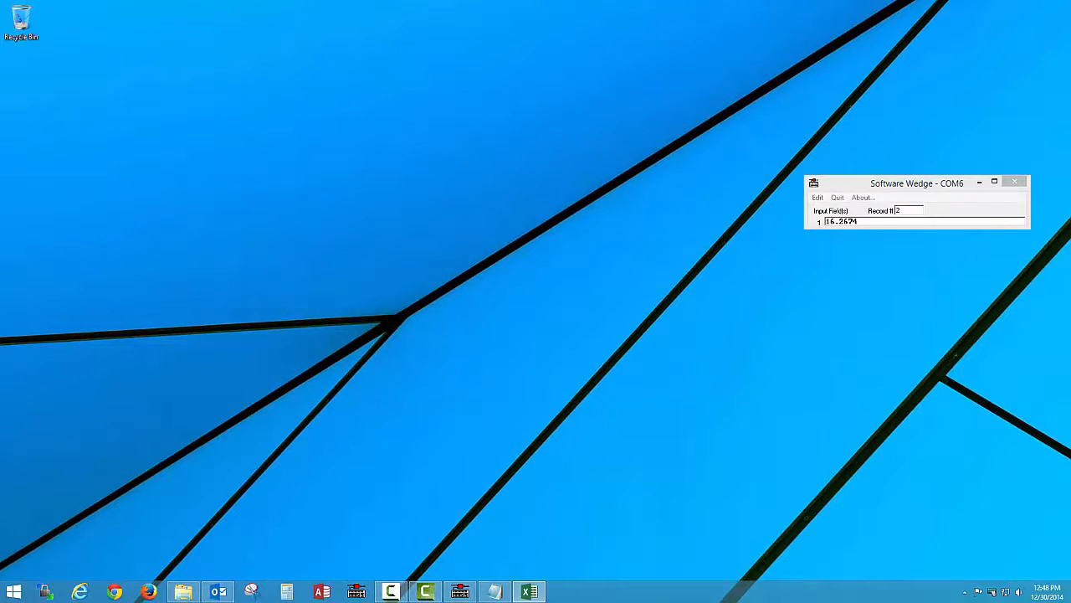
Switch to the blank Excel workbook Book1 from the taskbar.
click(528, 589)
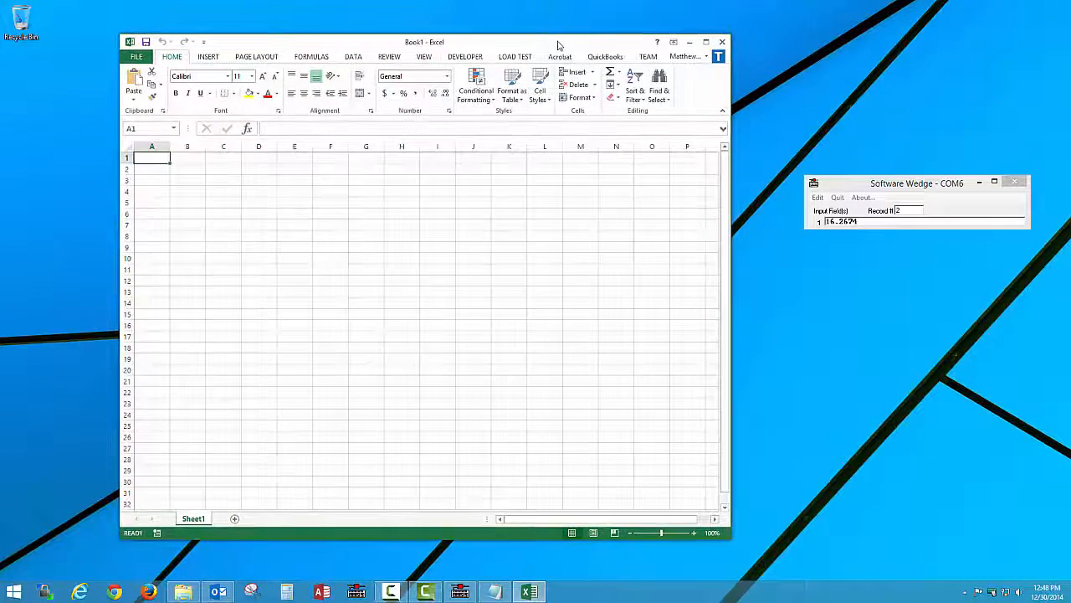